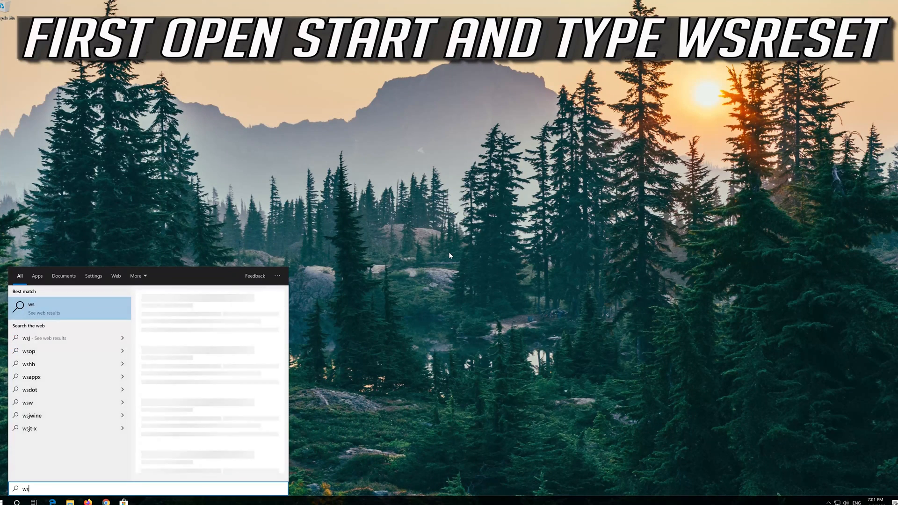
# - Run wsreset from Start search to clear the Microsoft Store cache
pyautogui.write('reset')
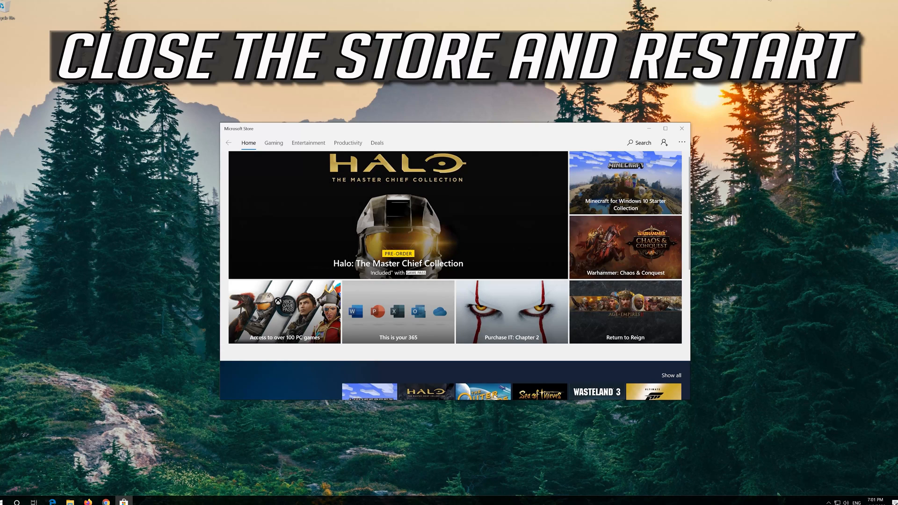
pyautogui.moveTo(681, 128)
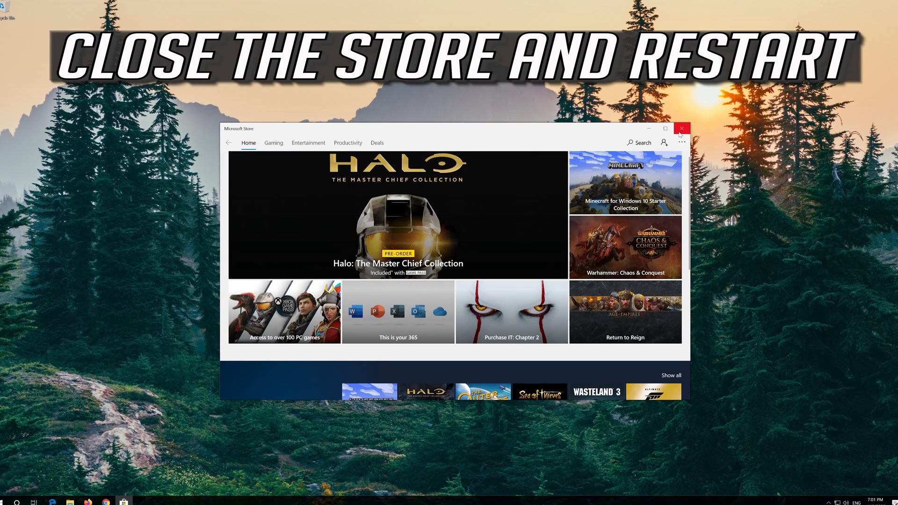
# - Close Microsoft Store and restart the computer from Start's Power menu
pyautogui.click(682, 129)
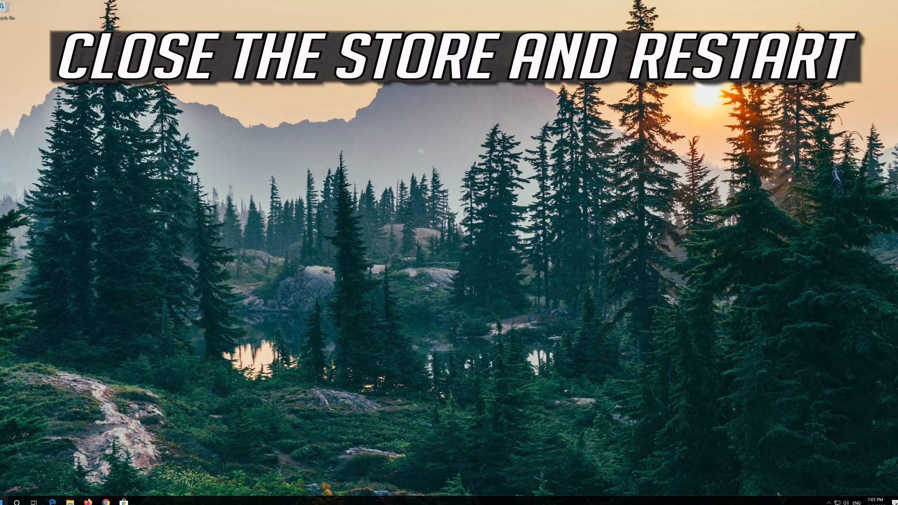
pyautogui.click(8, 503)
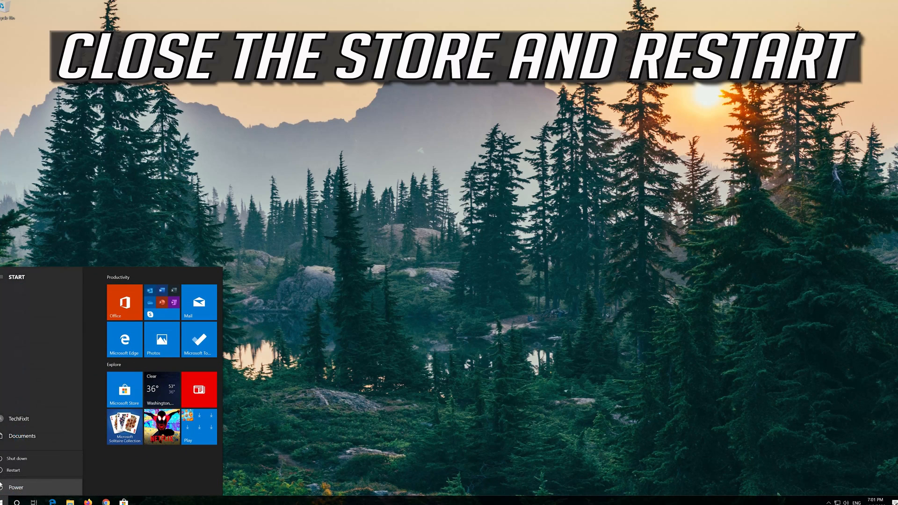
pyautogui.click(13, 470)
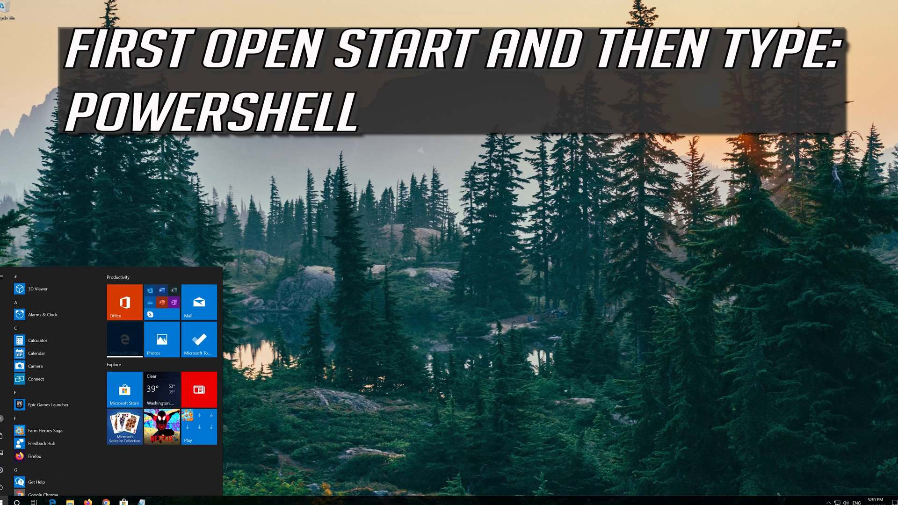
# - Search for PowerShell and run it as administrator, approving the UAC prompt
pyautogui.write('powershell')
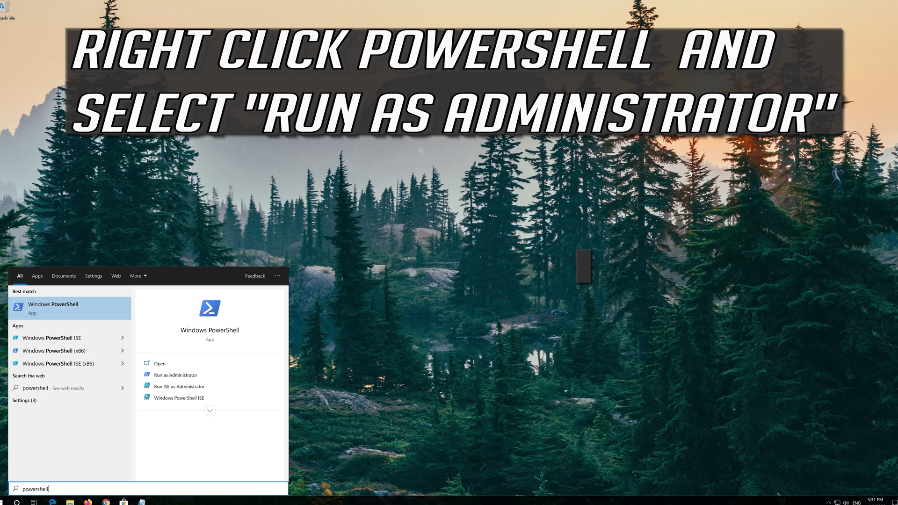
pyautogui.moveTo(63, 315)
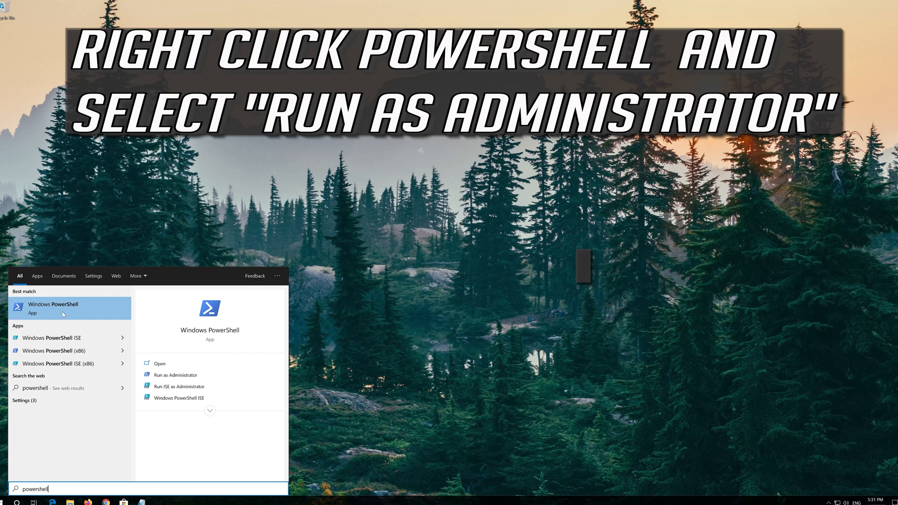
pyautogui.rightClick(54, 309)
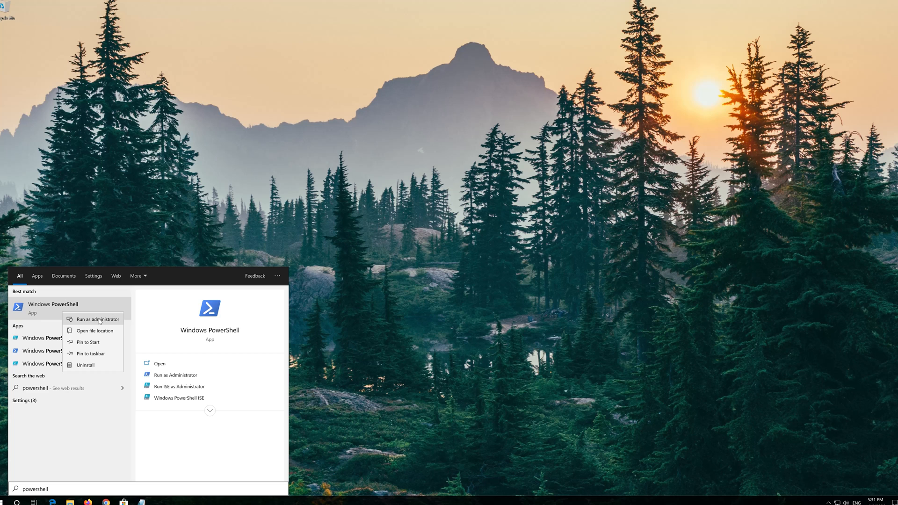
pyautogui.click(99, 319)
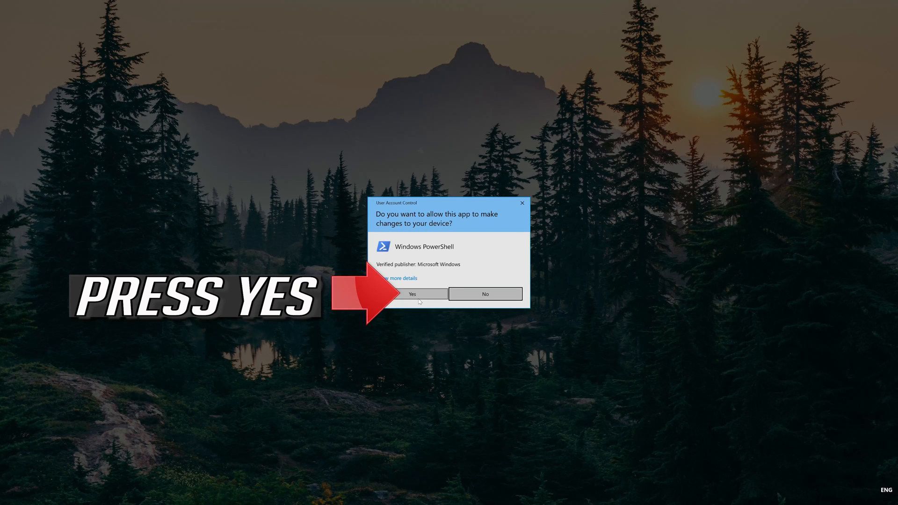
pyautogui.click(411, 293)
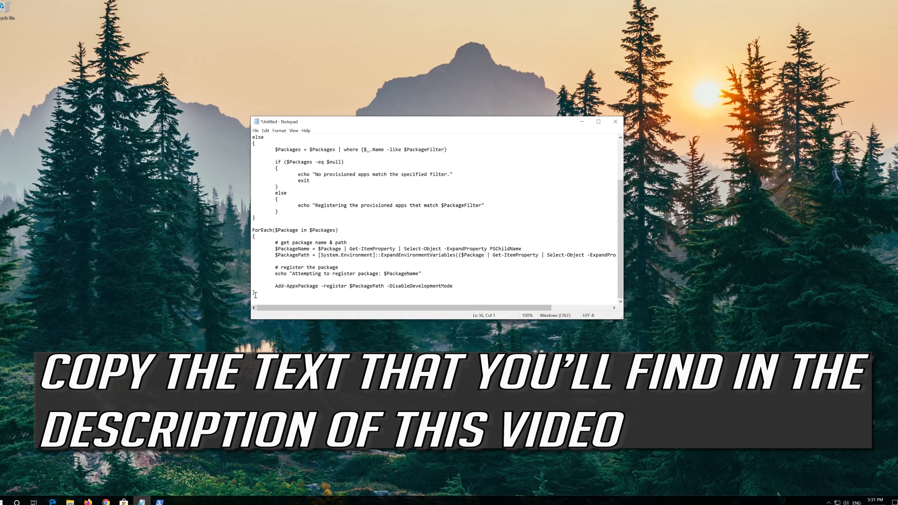
# - Copy the app re-registration script from Notepad
pyautogui.scroll(3)
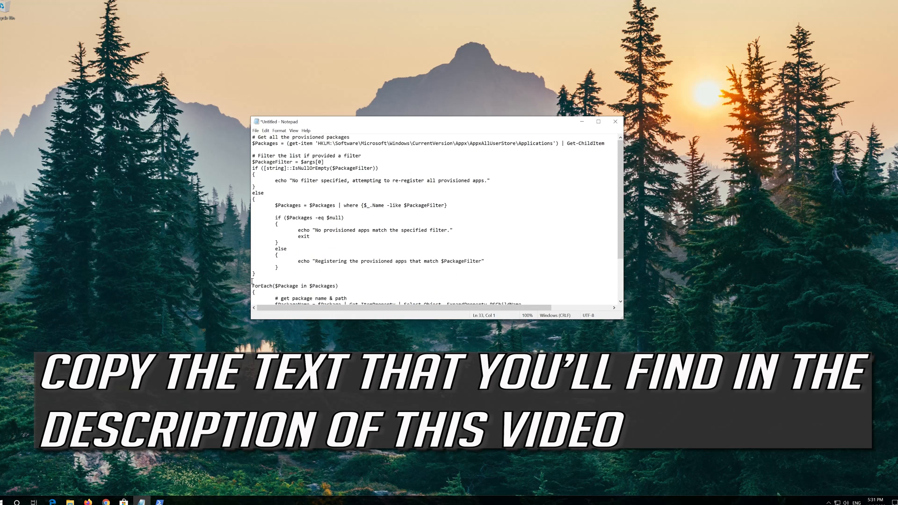
pyautogui.rightClick(340, 150)
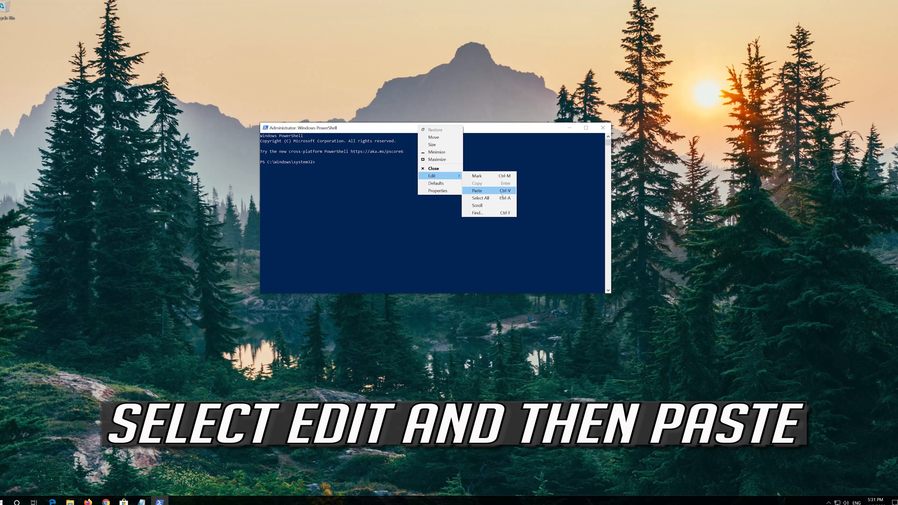
# - Paste the re-registration script into the admin PowerShell console and run it
pyautogui.click(476, 191)
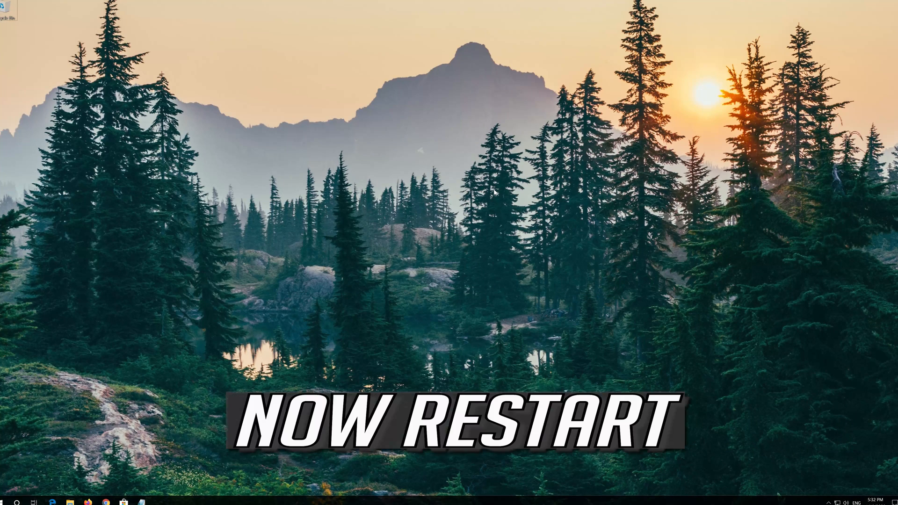
# - Restart the computer via Start > Power > Restart
pyautogui.click(9, 502)
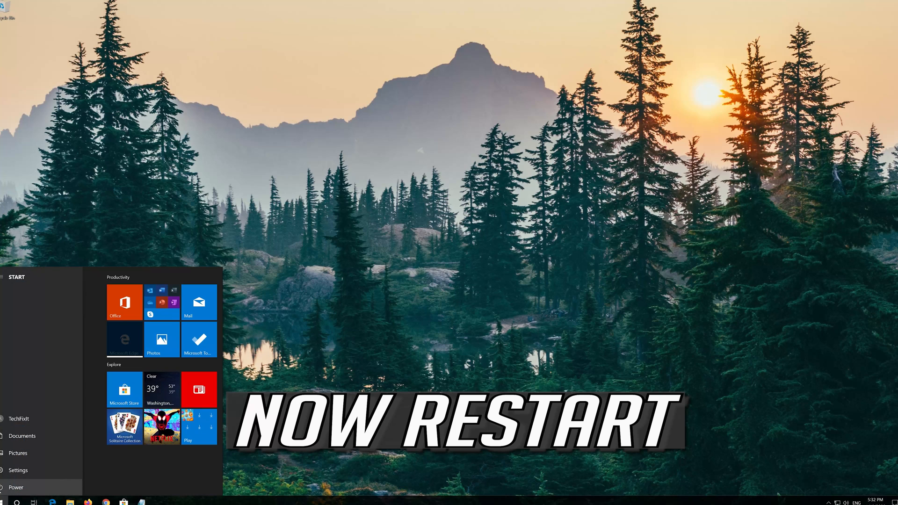
pyautogui.click(15, 488)
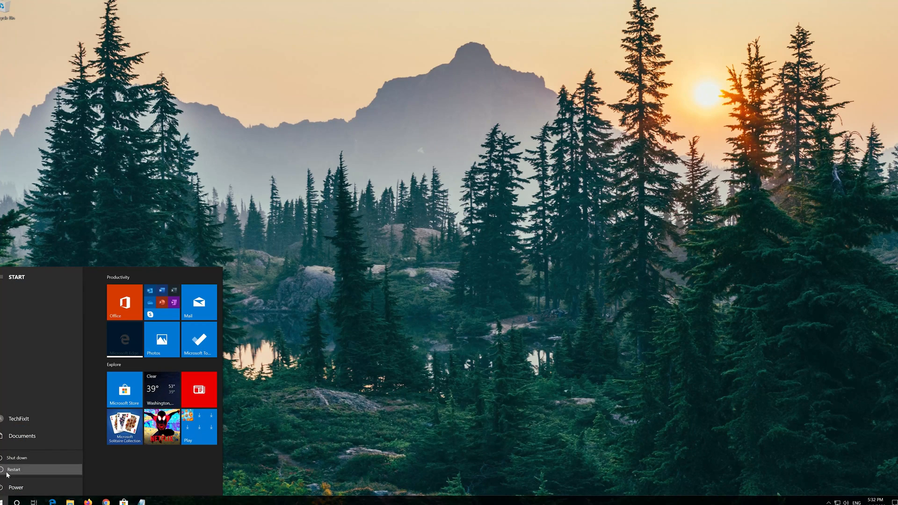
pyautogui.click(14, 469)
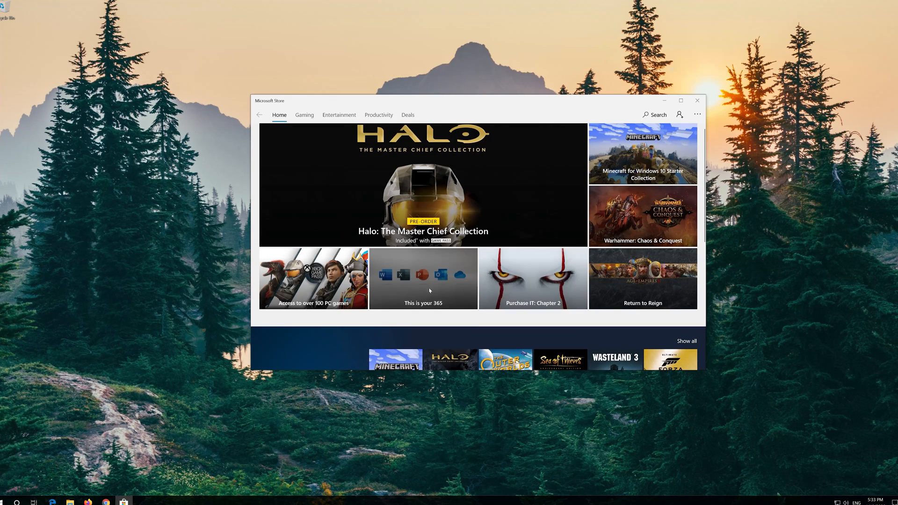
# - Close Microsoft Store and open Windows Settings from the Start menu
pyautogui.click(697, 100)
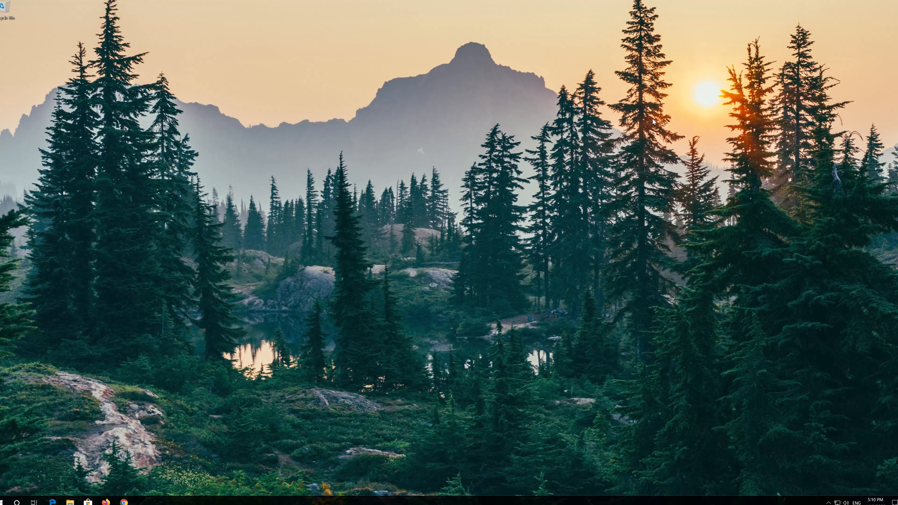
pyautogui.click(7, 502)
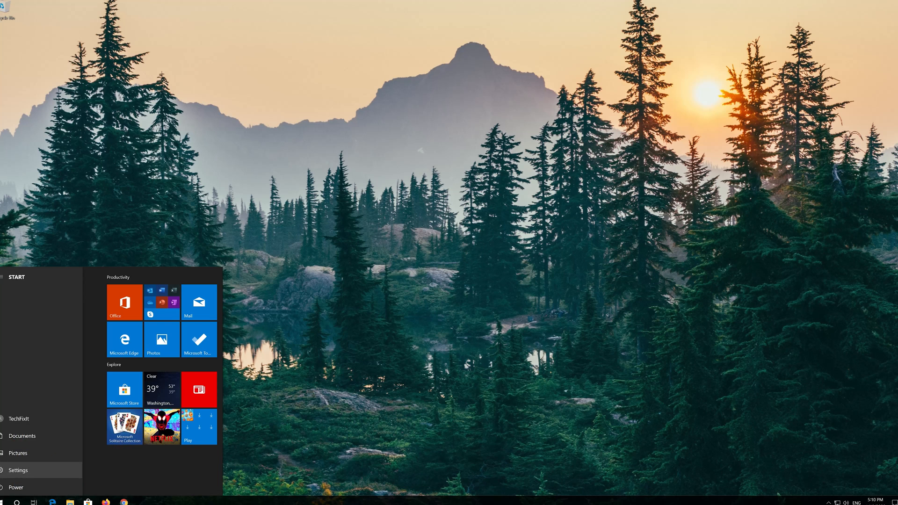
pyautogui.click(18, 469)
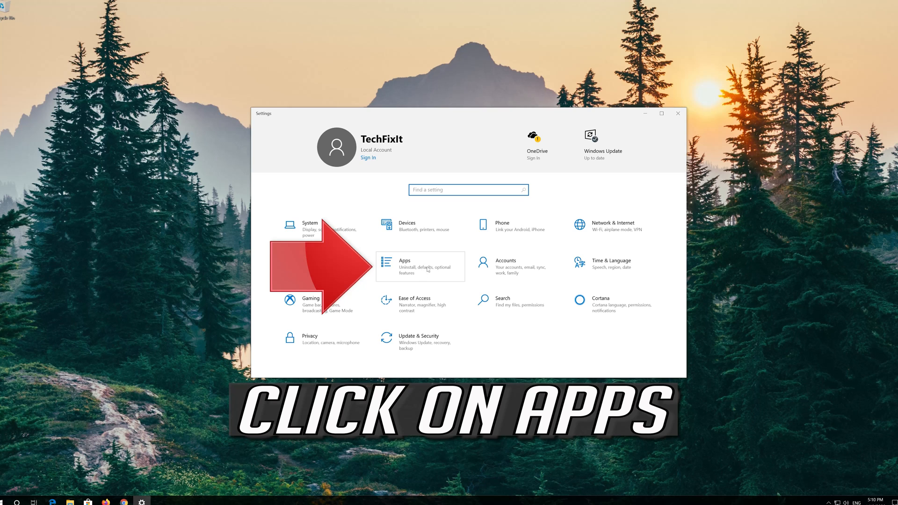
# - Expand the Microsoft Store entry in Settings' Apps & features list
pyautogui.click(420, 266)
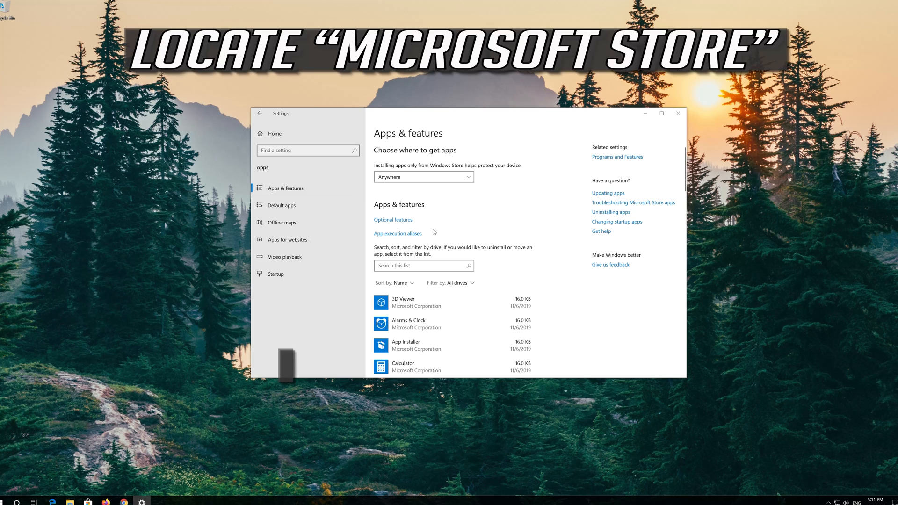
pyautogui.scroll(-3)
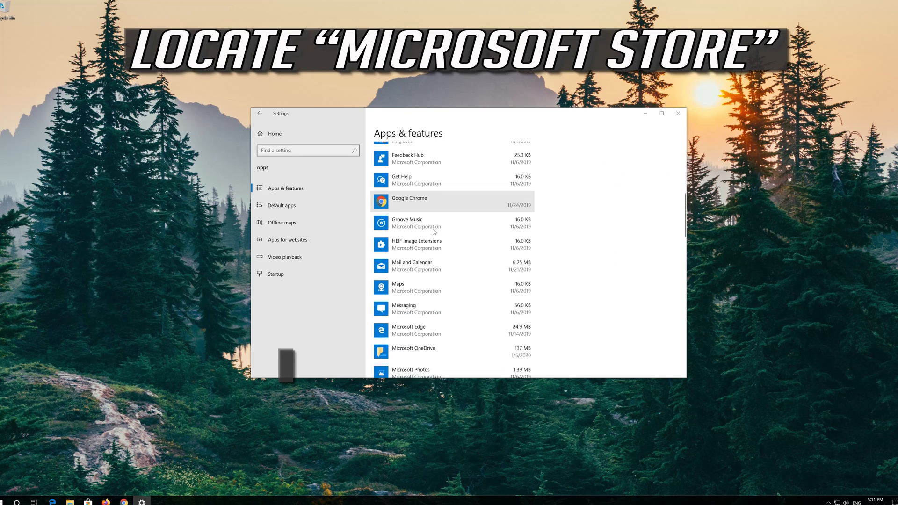
pyautogui.scroll(-3)
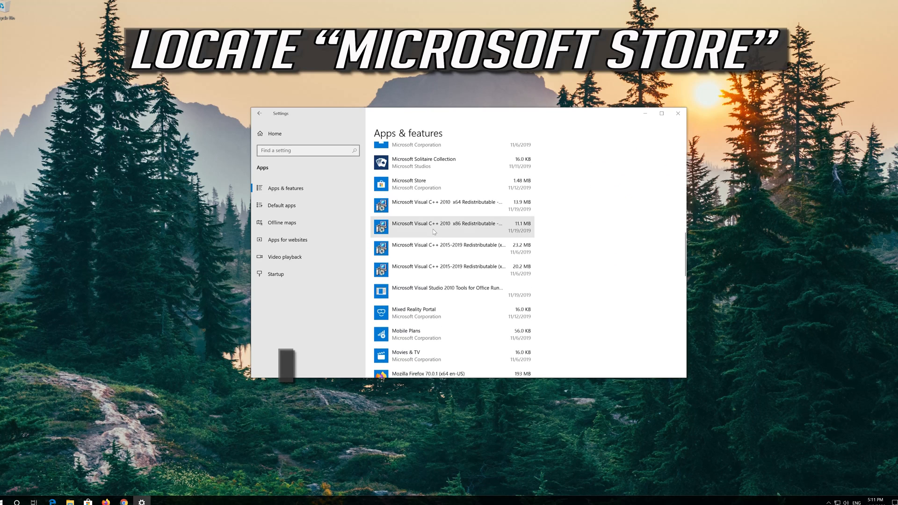
pyautogui.scroll(3)
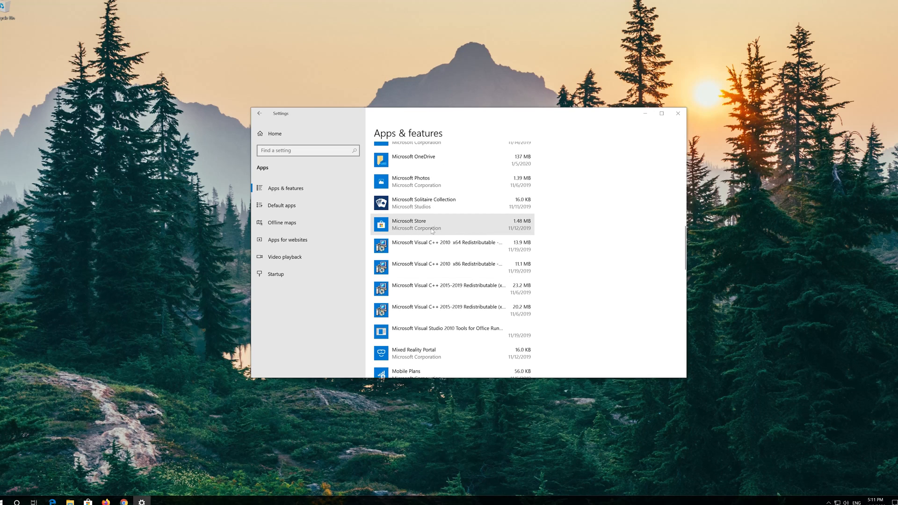
pyautogui.click(446, 223)
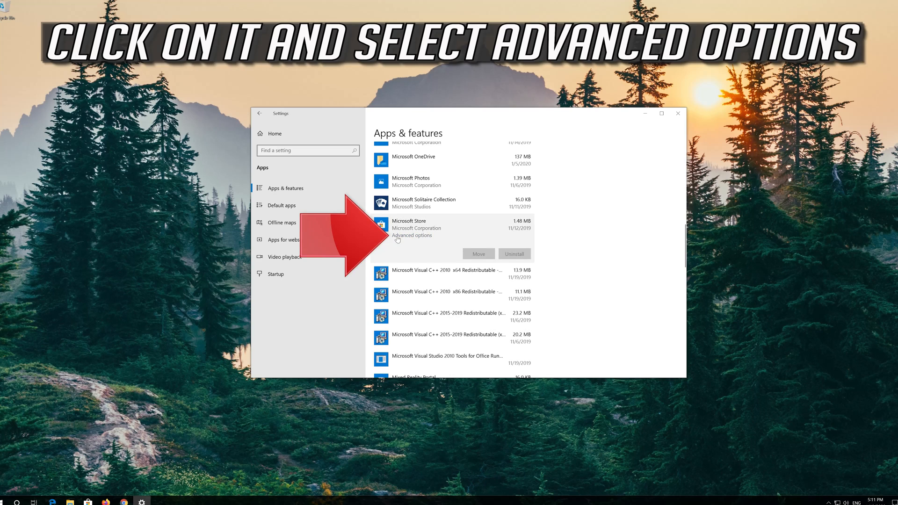
pyautogui.moveTo(421, 236)
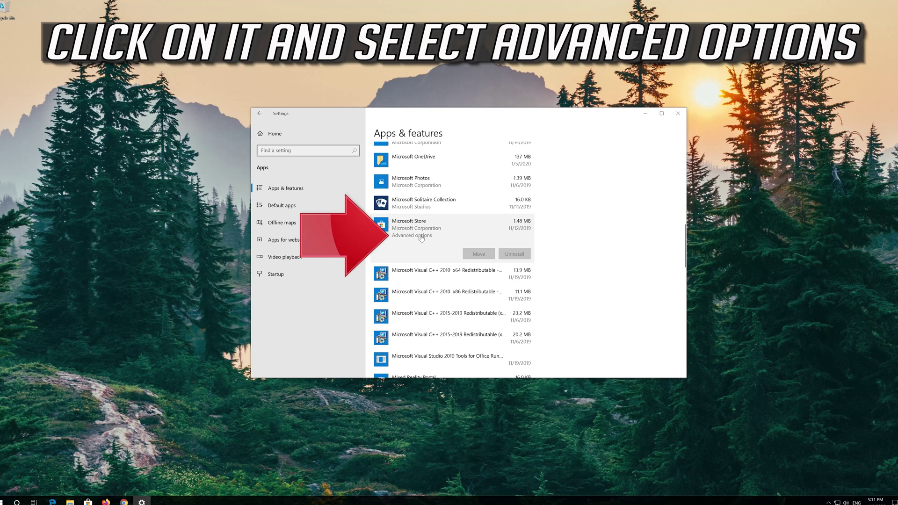
# - Reset Microsoft Store's data from its Advanced options, confirm, and close Settings
pyautogui.click(411, 235)
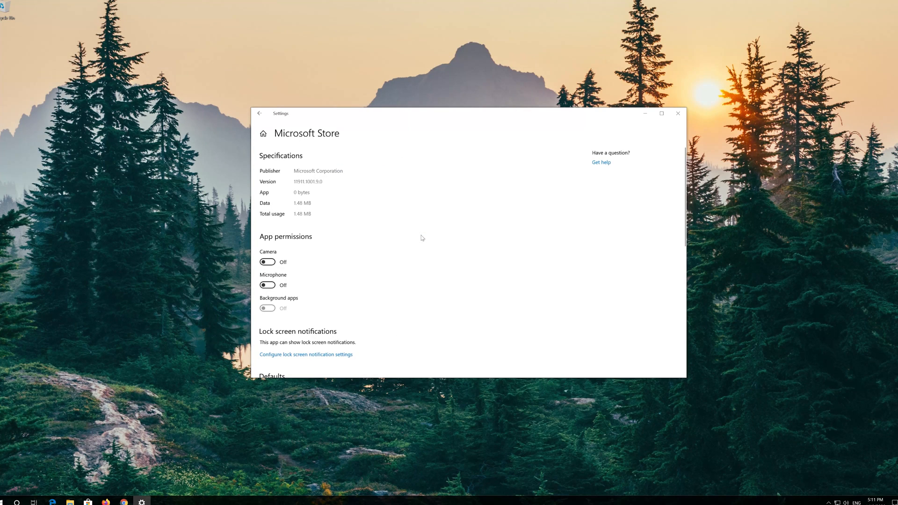
pyautogui.scroll(-3)
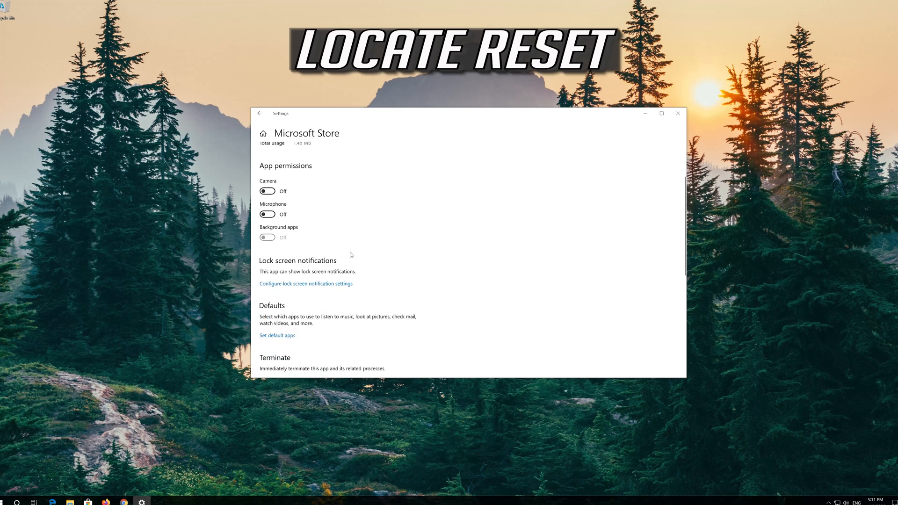
pyautogui.scroll(-3)
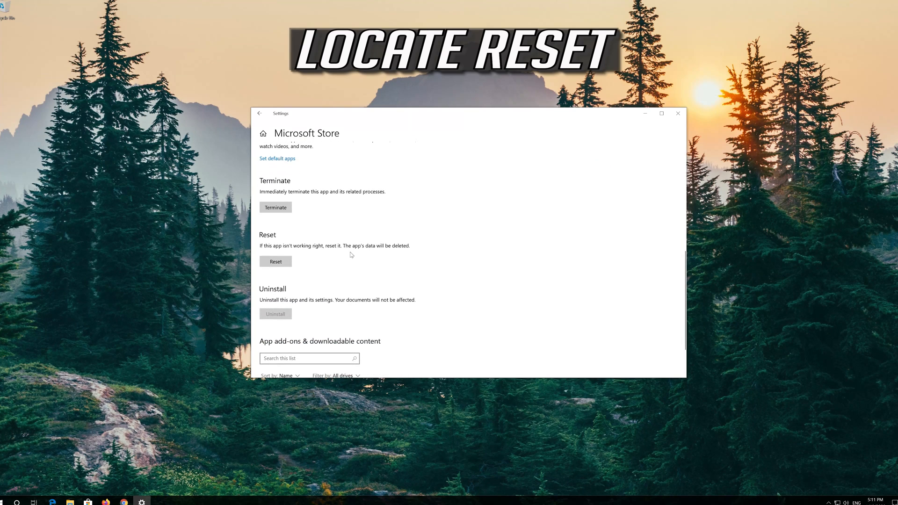
pyautogui.moveTo(281, 246)
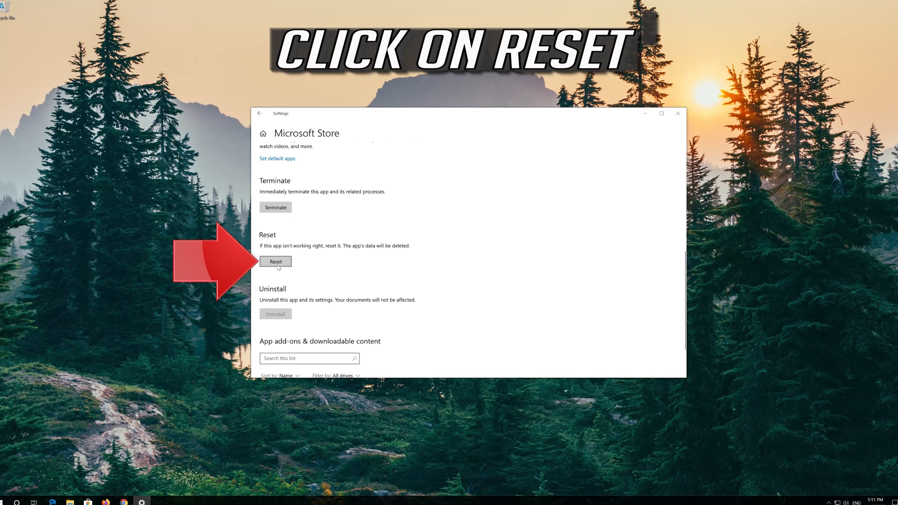
pyautogui.click(276, 261)
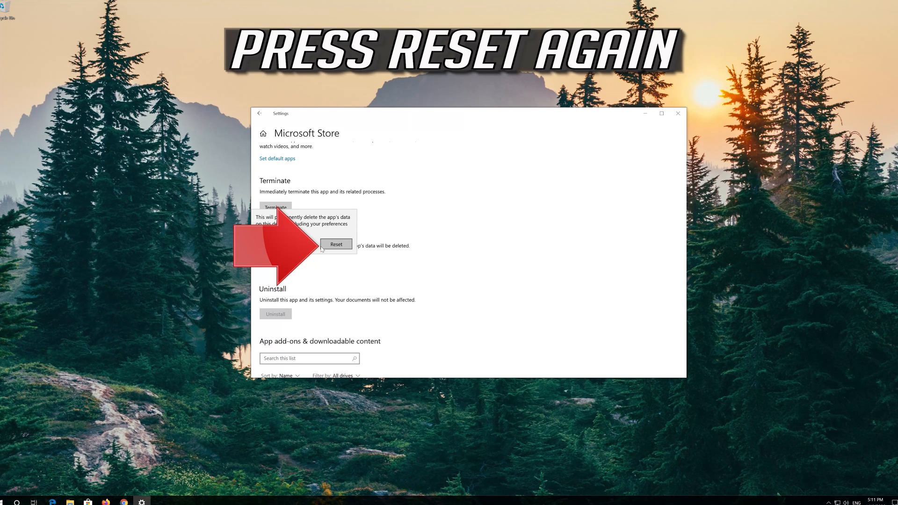
pyautogui.click(336, 244)
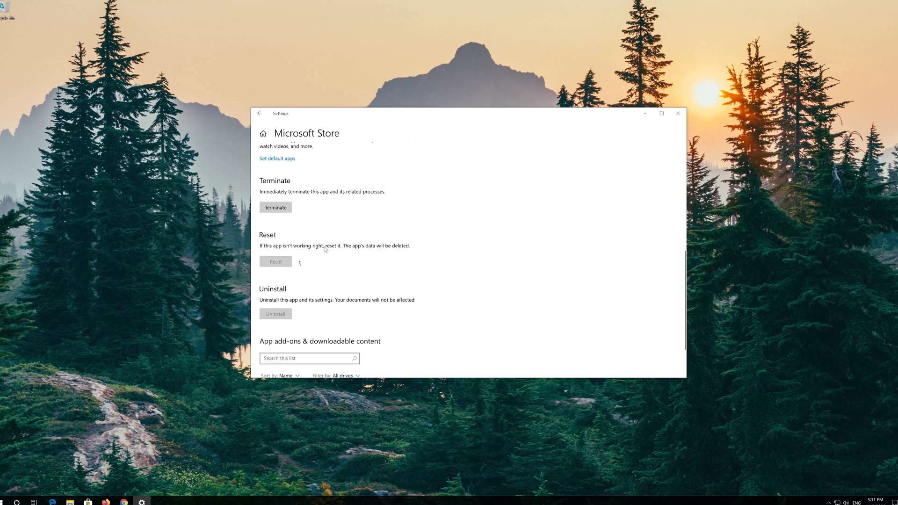
pyautogui.click(275, 261)
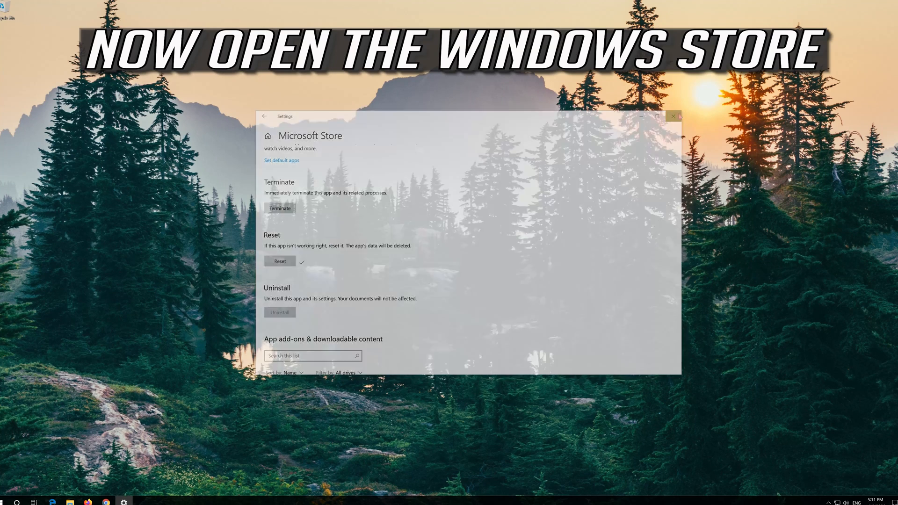
# - Launch Microsoft Store from the Start menu's app list
pyautogui.click(8, 503)
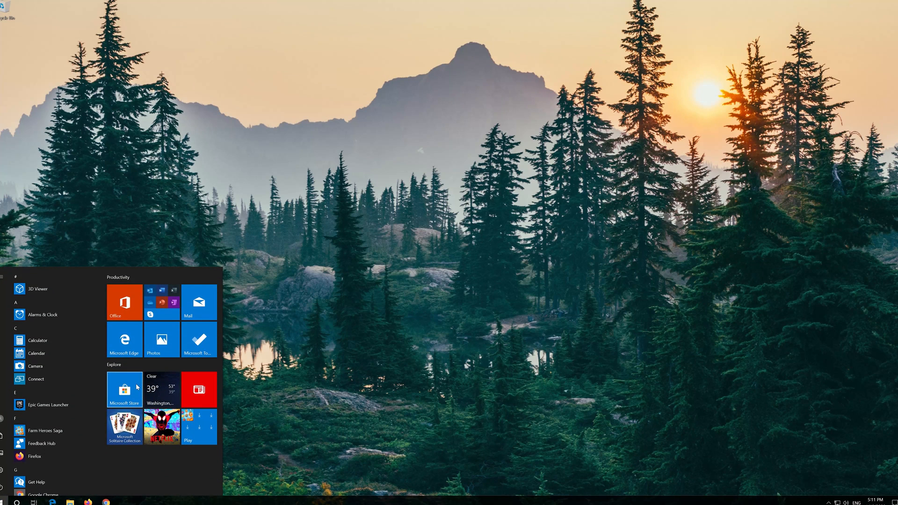
pyautogui.click(125, 390)
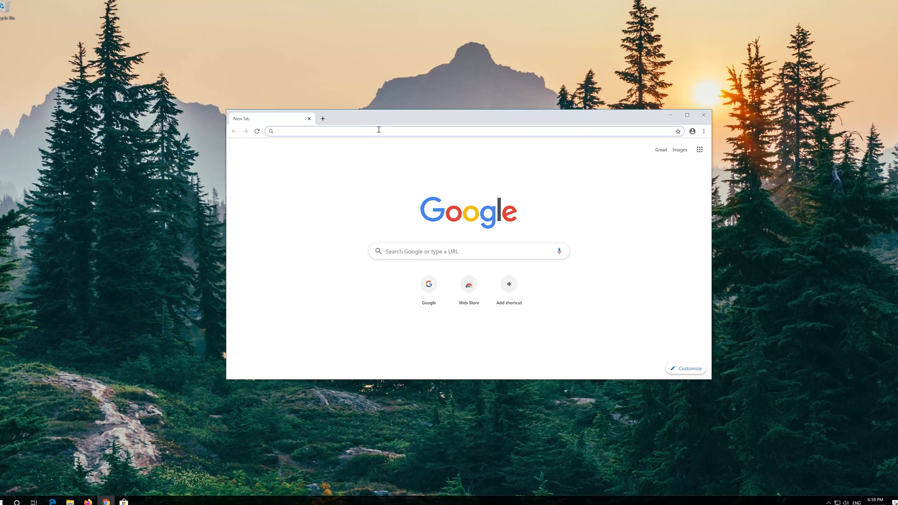
# - Download the Media Creation Tool from microsoft.com/en-us/software-download/windows10, then close Chrome
pyautogui.write('microsoft.com/en-us/software-download/windows10')
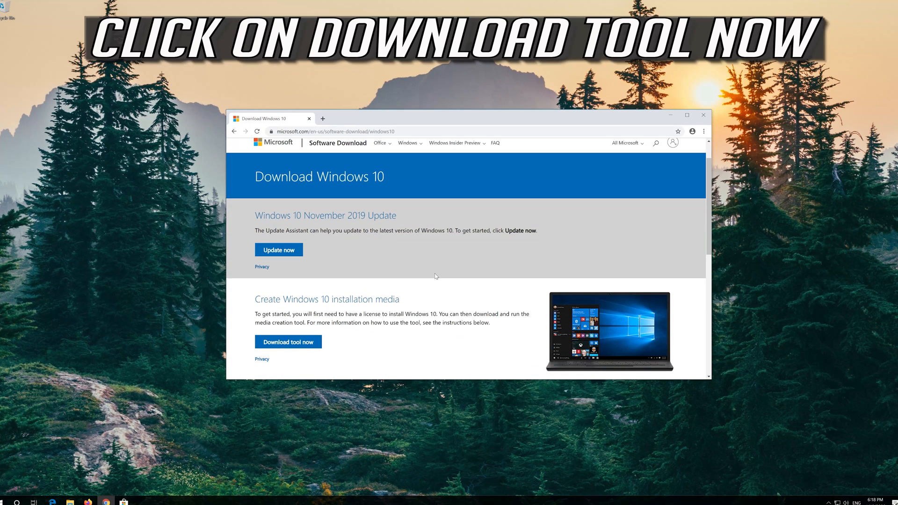
pyautogui.moveTo(288, 342)
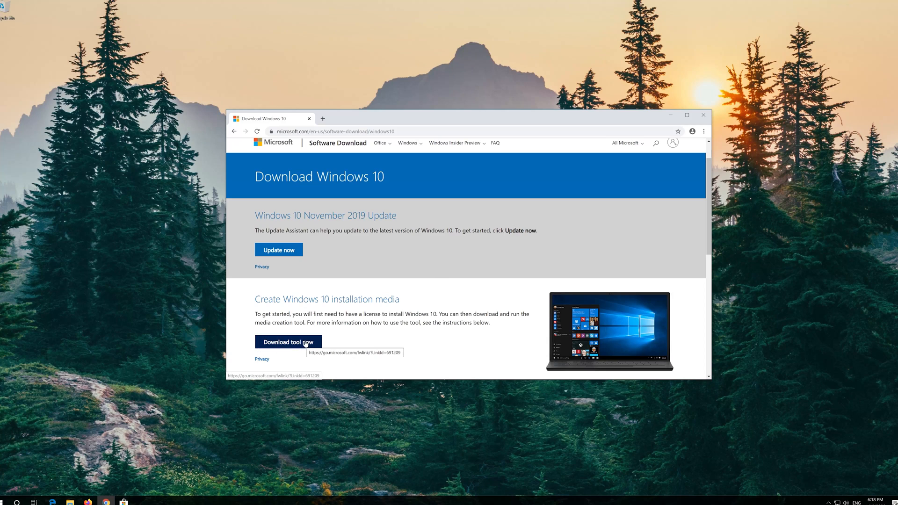
pyautogui.click(288, 342)
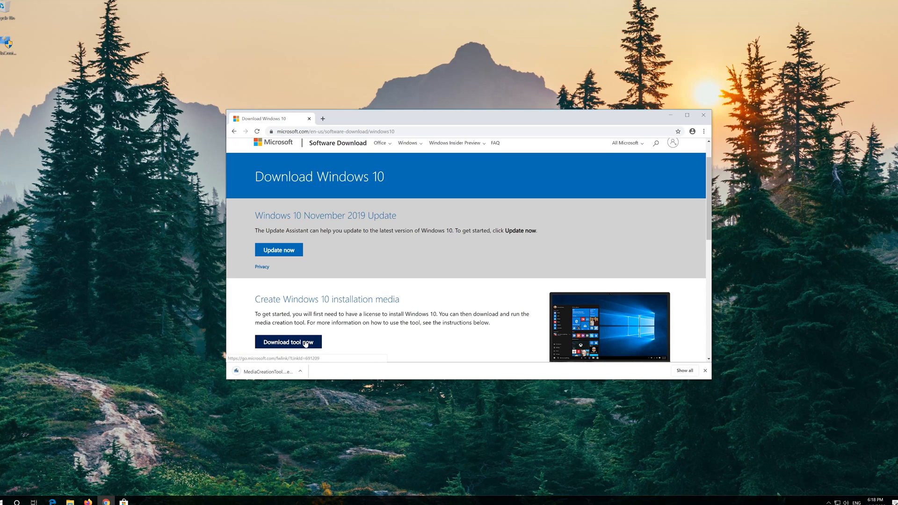
pyautogui.moveTo(704, 115)
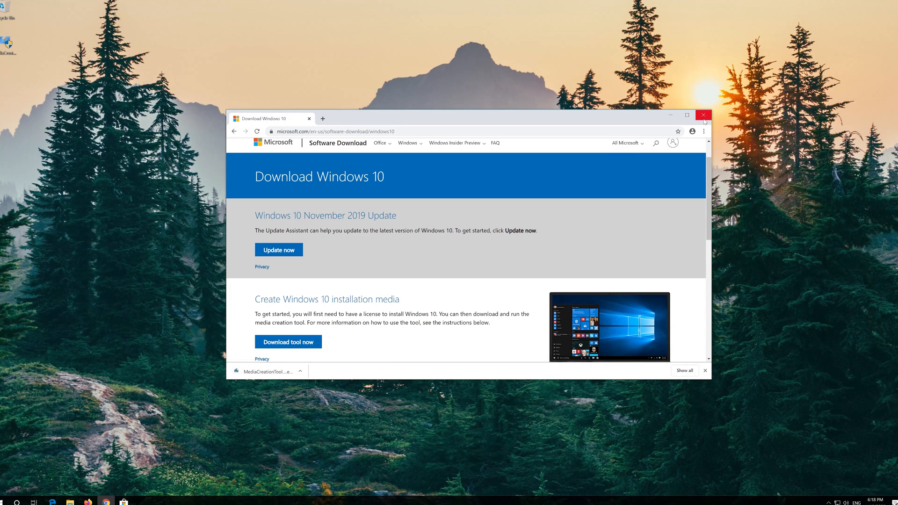
pyautogui.click(704, 115)
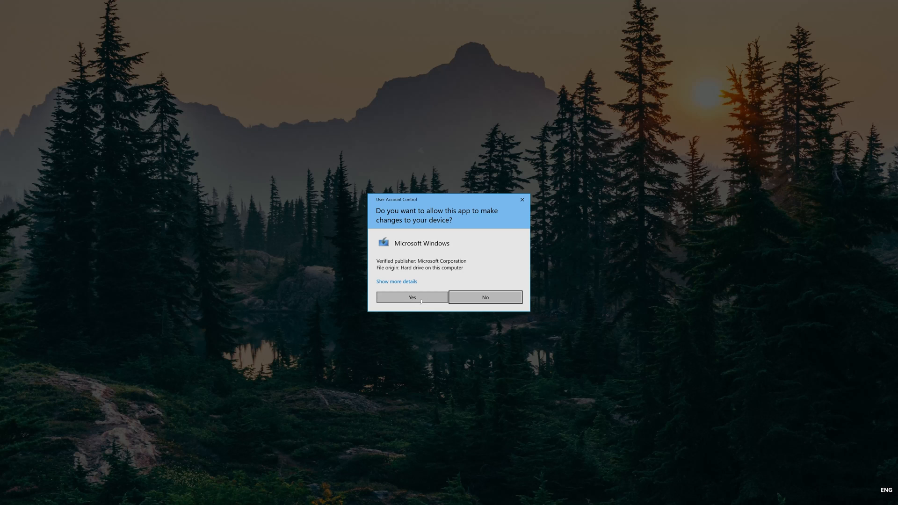
# - Allow the setup tool through UAC, accept its license, and choose Upgrade this PC now
pyautogui.click(412, 298)
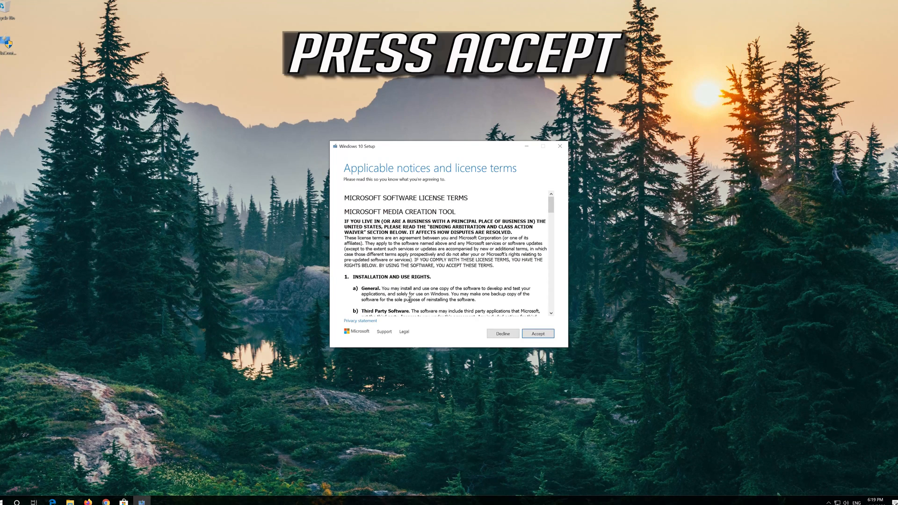
pyautogui.moveTo(544, 346)
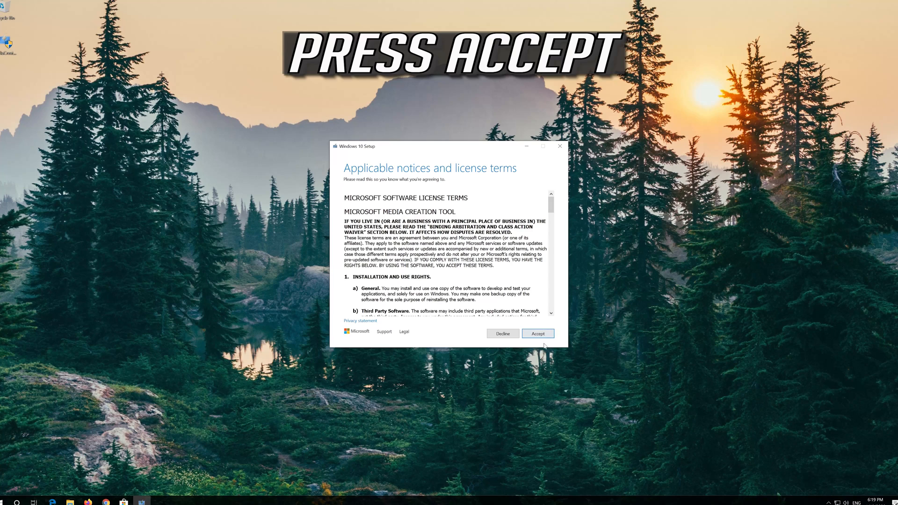
pyautogui.click(537, 333)
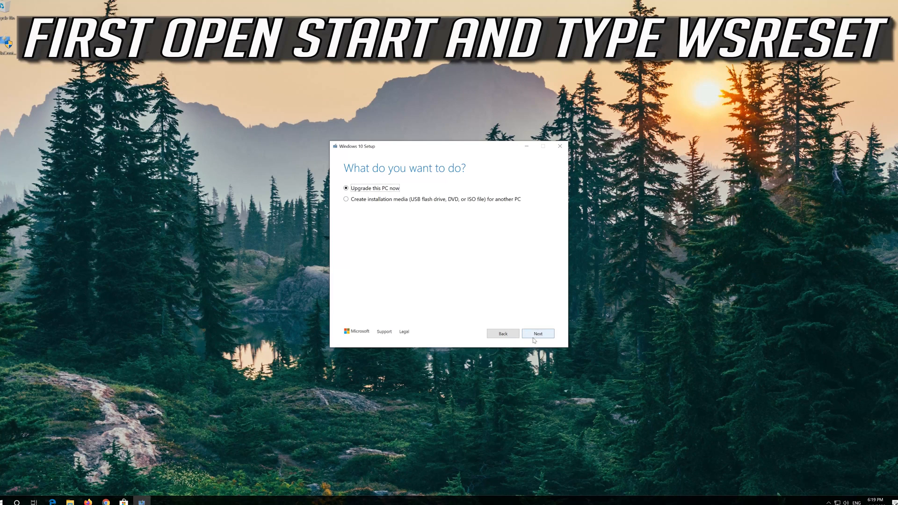
pyautogui.click(537, 334)
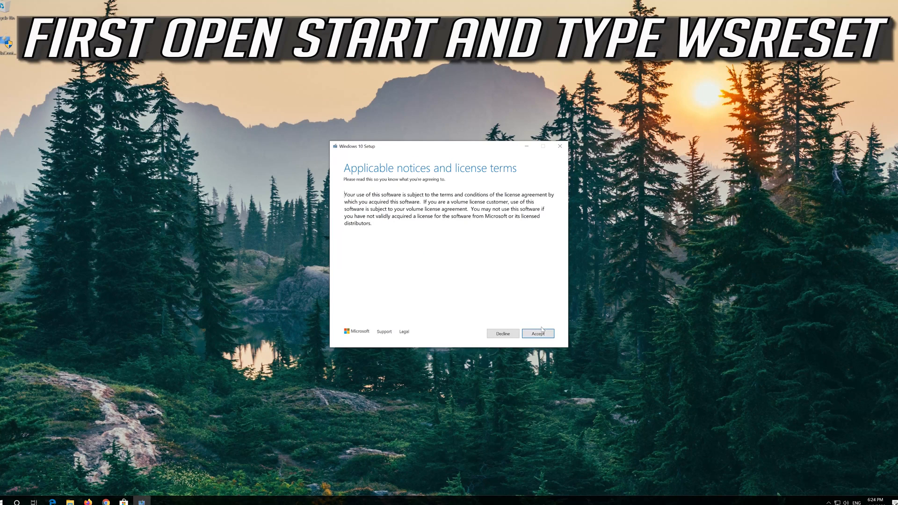
# - Accept the Windows 10 license and install Windows 10 Pro keeping personal files and apps
pyautogui.click(538, 334)
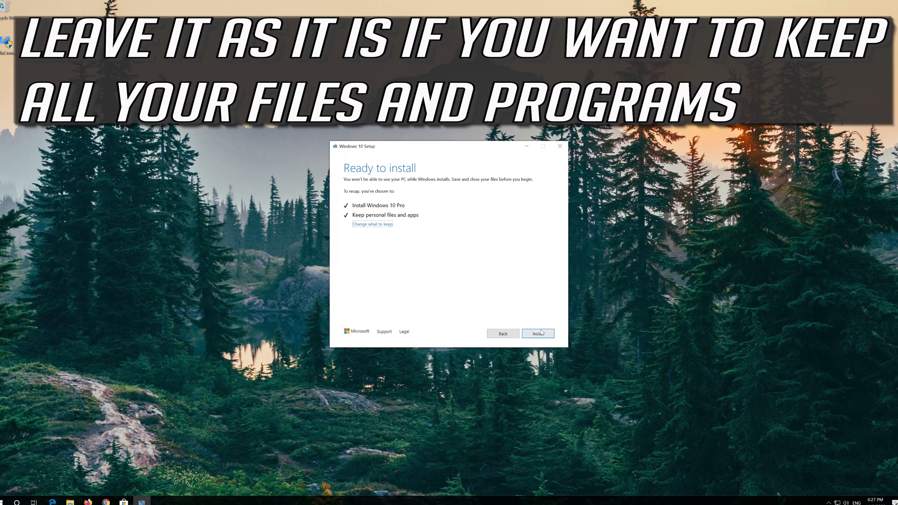
pyautogui.click(537, 334)
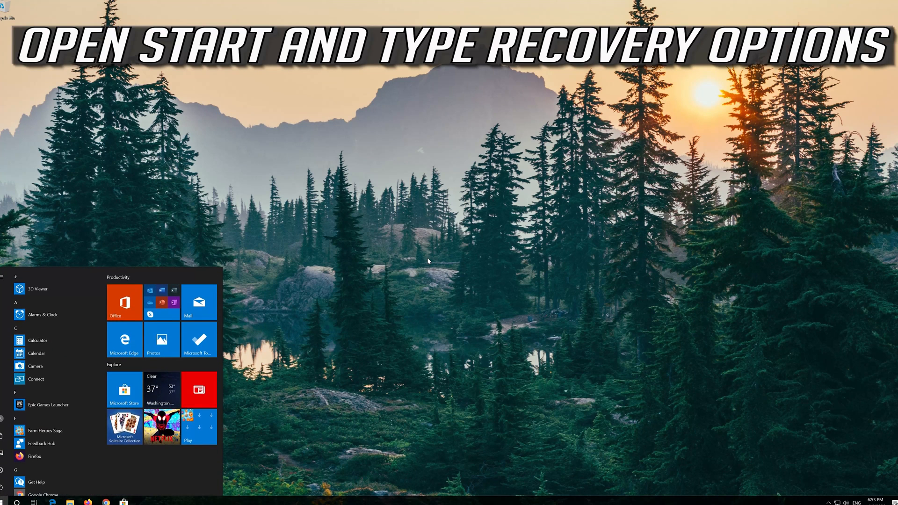
# - Find Recovery options via Start search and use Advanced startup's Restart now
pyautogui.write('recovery option')
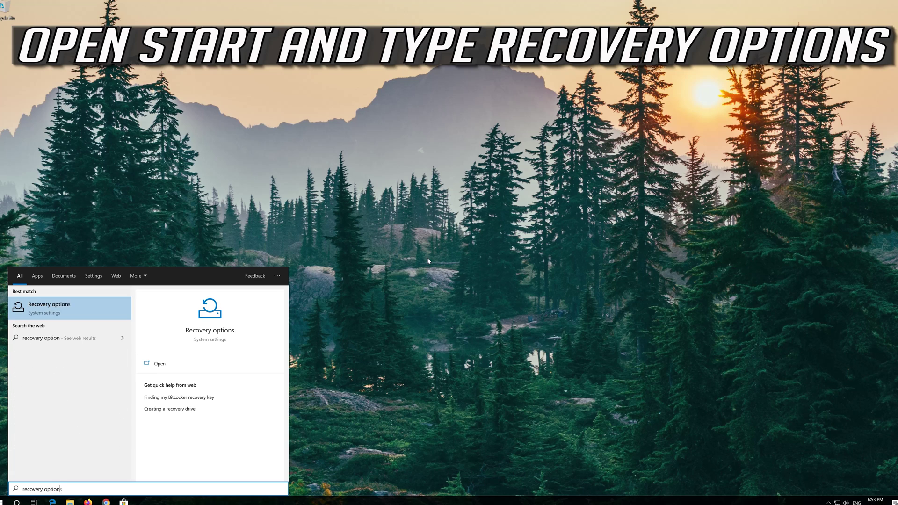
pyautogui.write('s')
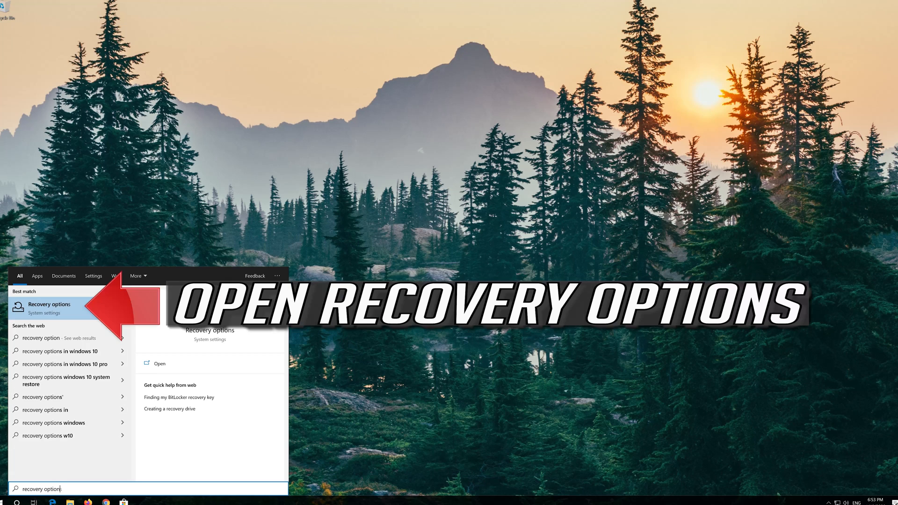
pyautogui.moveTo(67, 312)
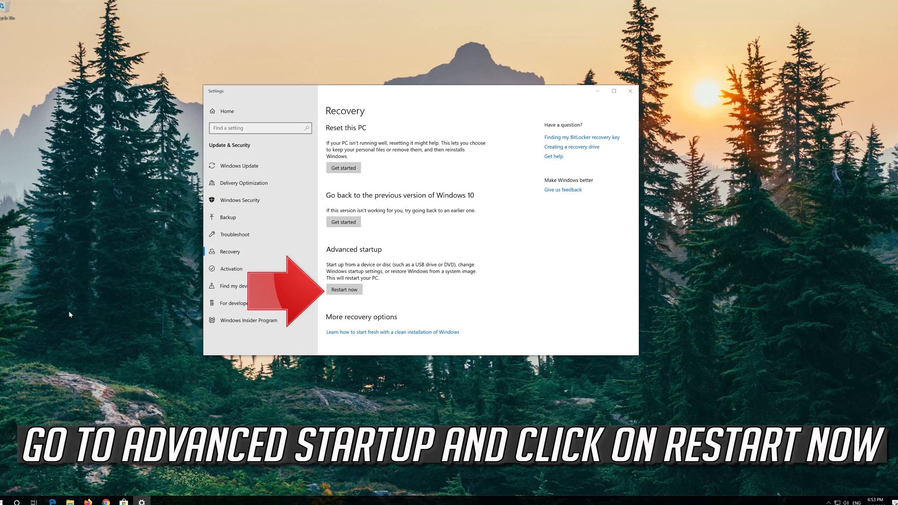
pyautogui.moveTo(249, 311)
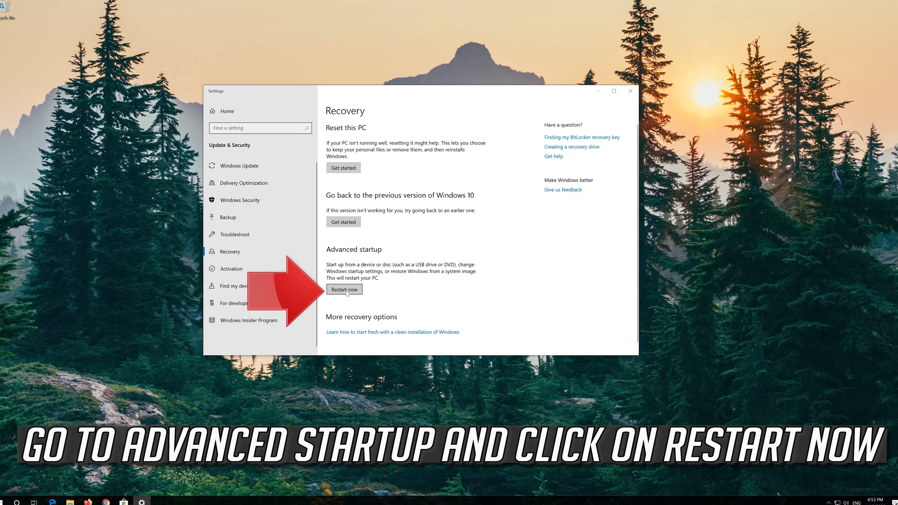
pyautogui.click(344, 289)
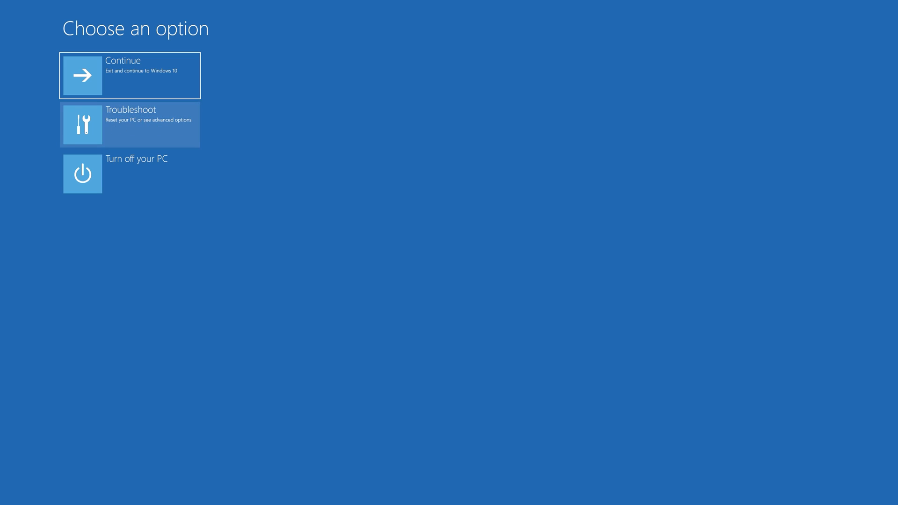
# - Go through Troubleshoot and Advanced options to launch System Restore
pyautogui.click(129, 125)
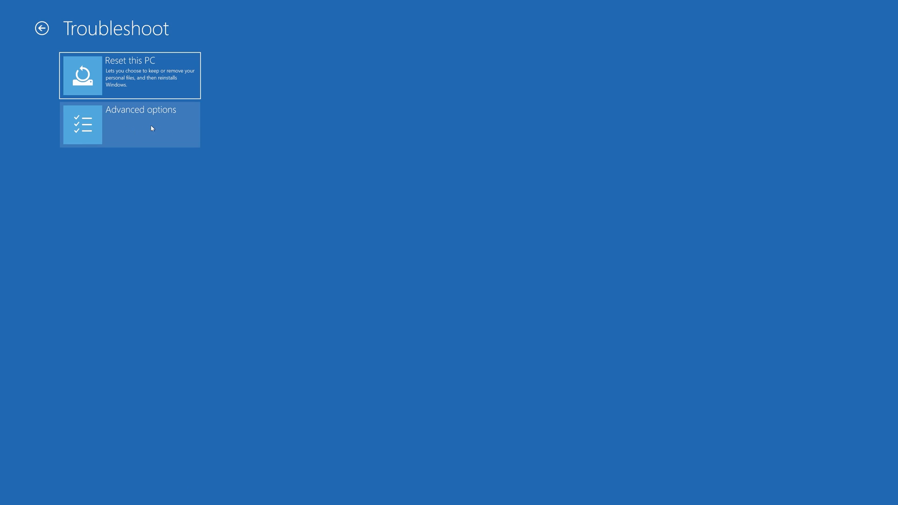
pyautogui.moveTo(153, 130)
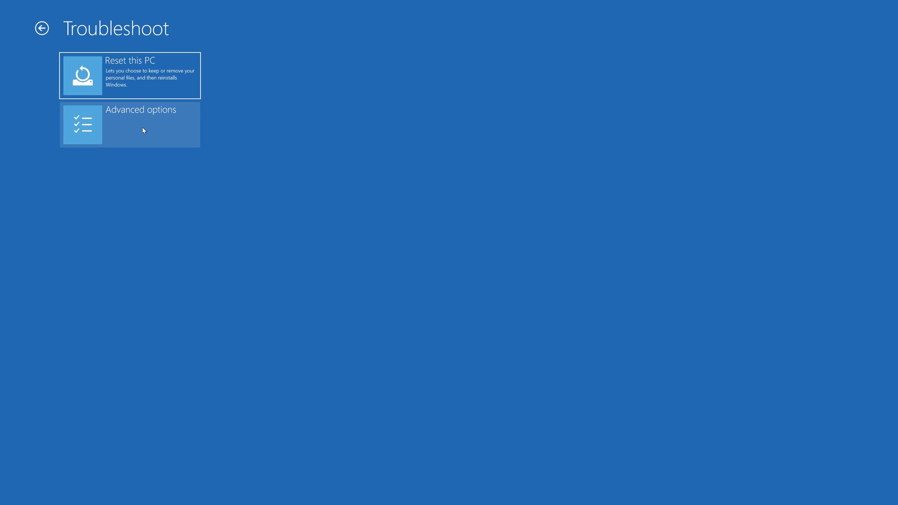
pyautogui.click(130, 124)
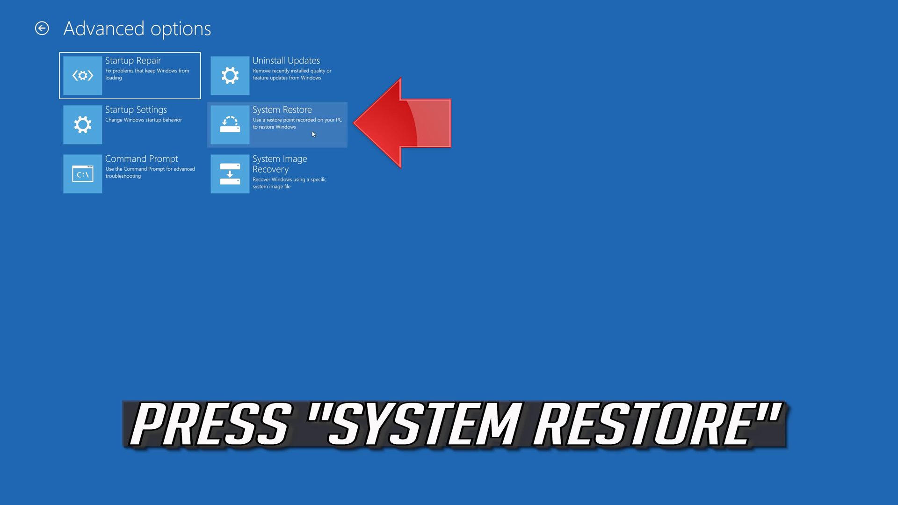
pyautogui.moveTo(294, 137)
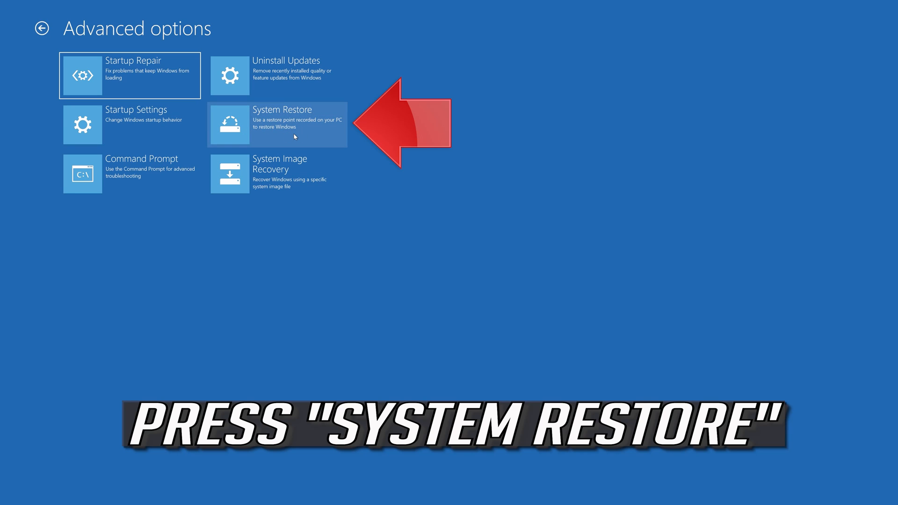
pyautogui.click(276, 124)
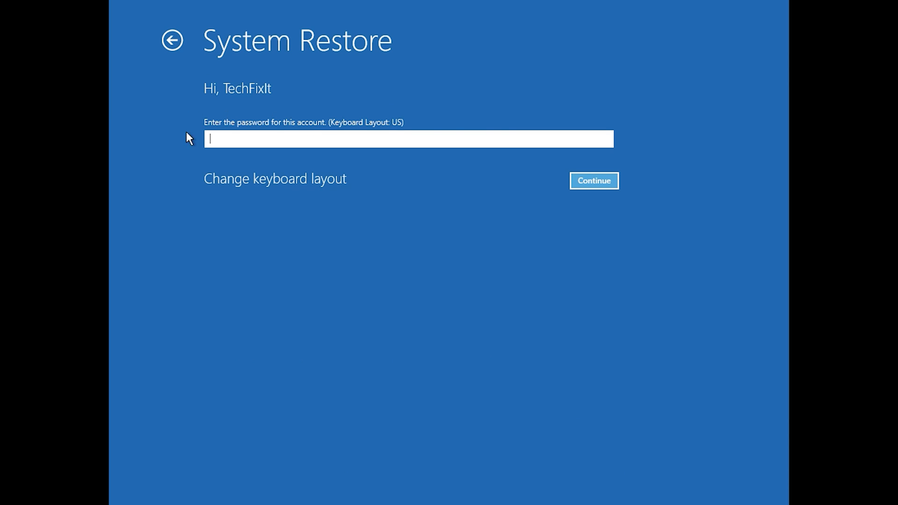
pyautogui.moveTo(215, 139)
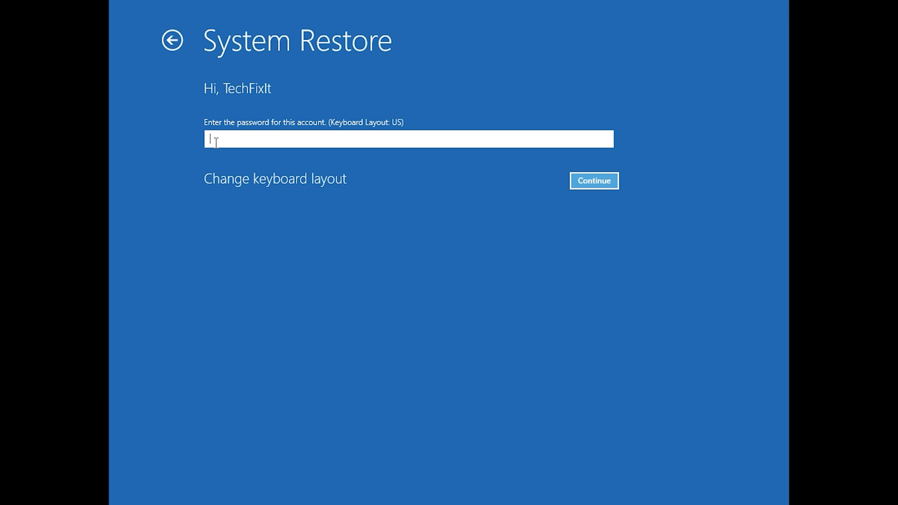
pyautogui.moveTo(536, 207)
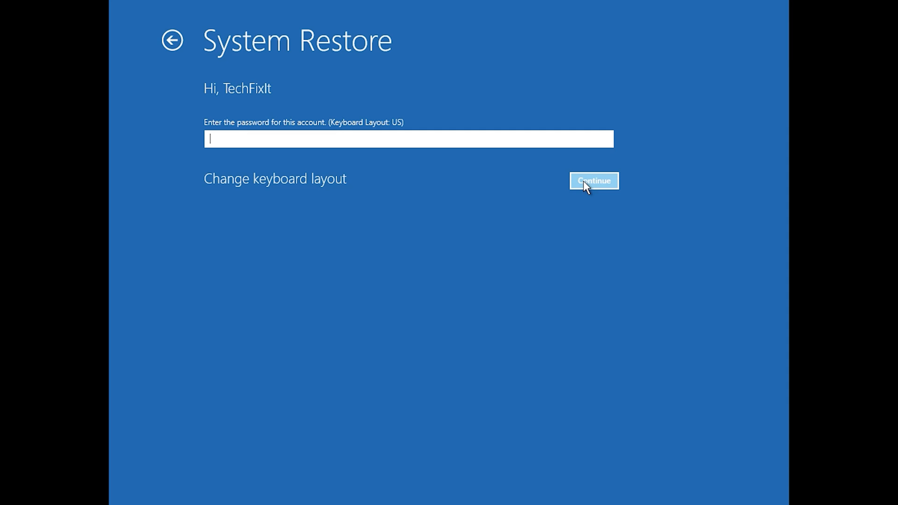
# - Continue past the password screen and advance the System Restore wizard to the restore points
pyautogui.click(594, 181)
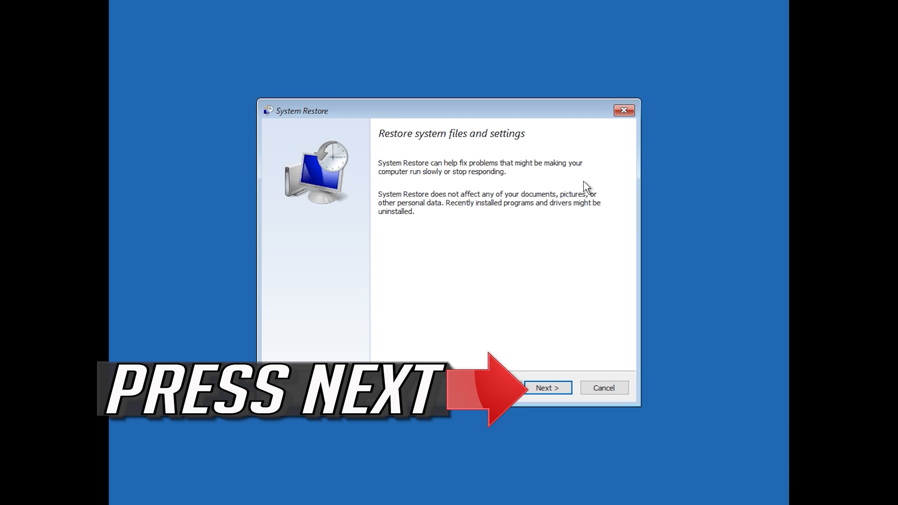
pyautogui.moveTo(548, 372)
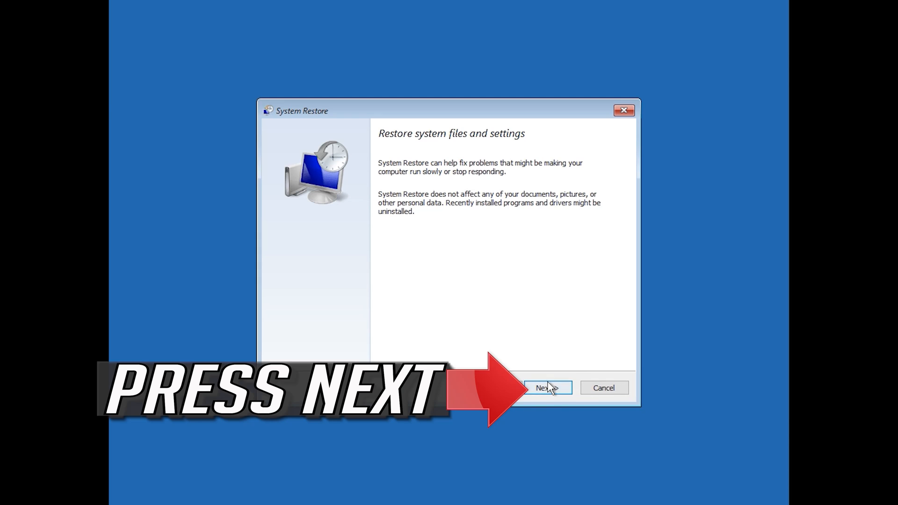
pyautogui.click(546, 388)
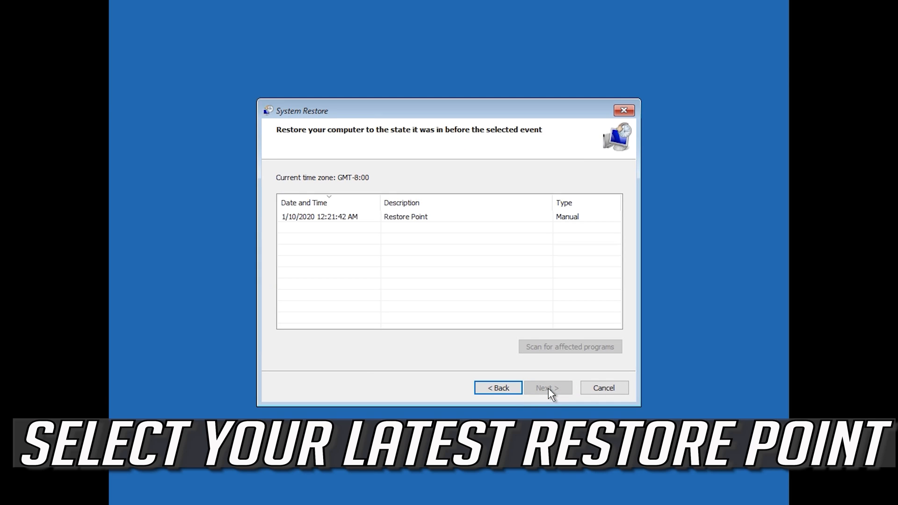
# - Select the 1/10/2020 12:21:42 AM restore point, finish the wizard, and confirm the warning
pyautogui.click(323, 217)
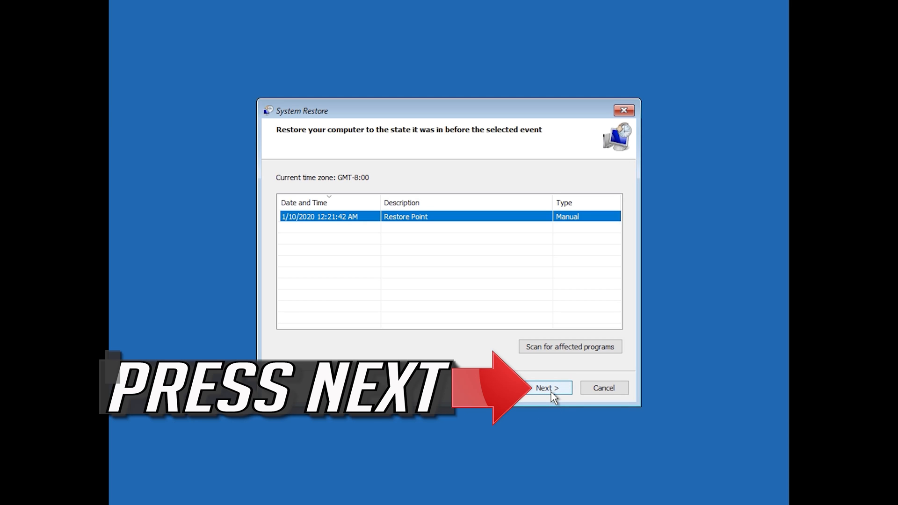
pyautogui.click(545, 388)
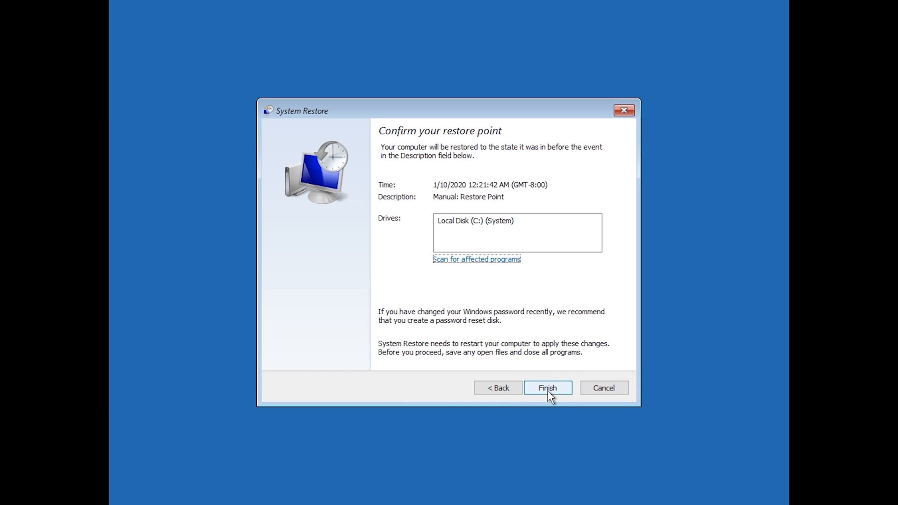
pyautogui.click(547, 388)
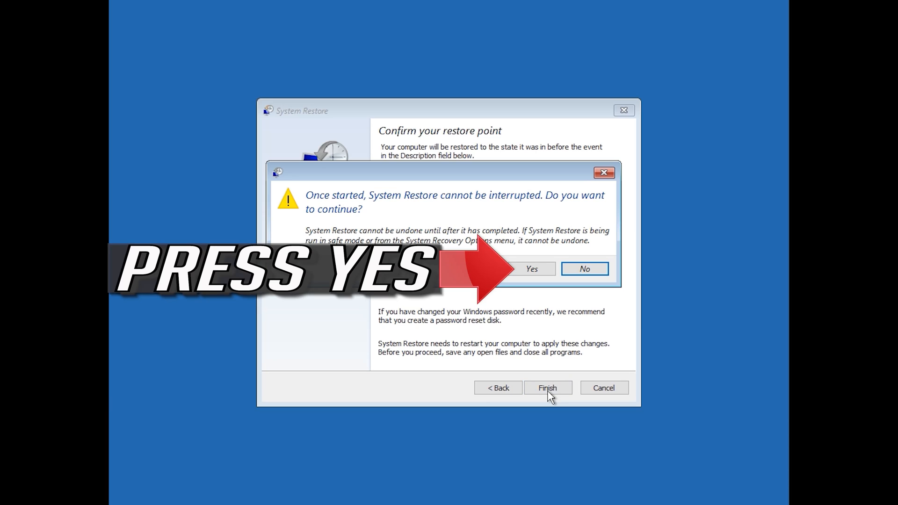
pyautogui.moveTo(536, 272)
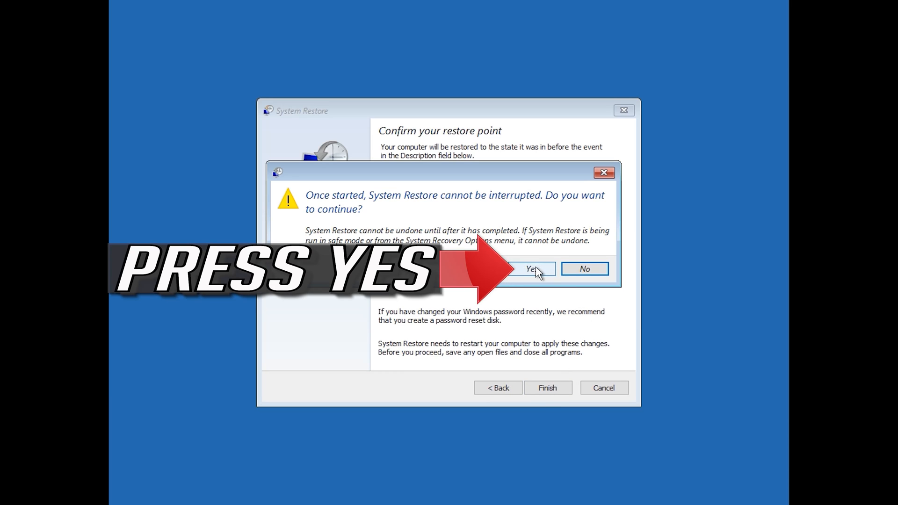
pyautogui.moveTo(534, 301)
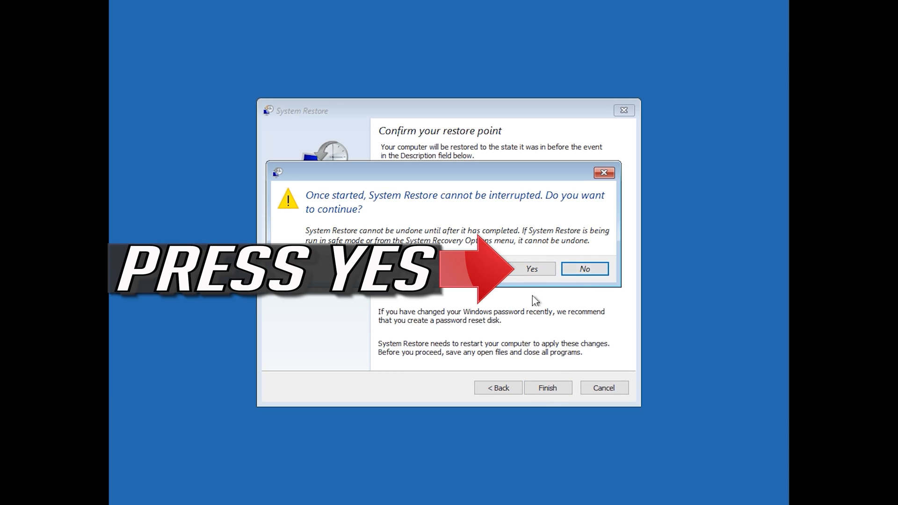
pyautogui.click(530, 269)
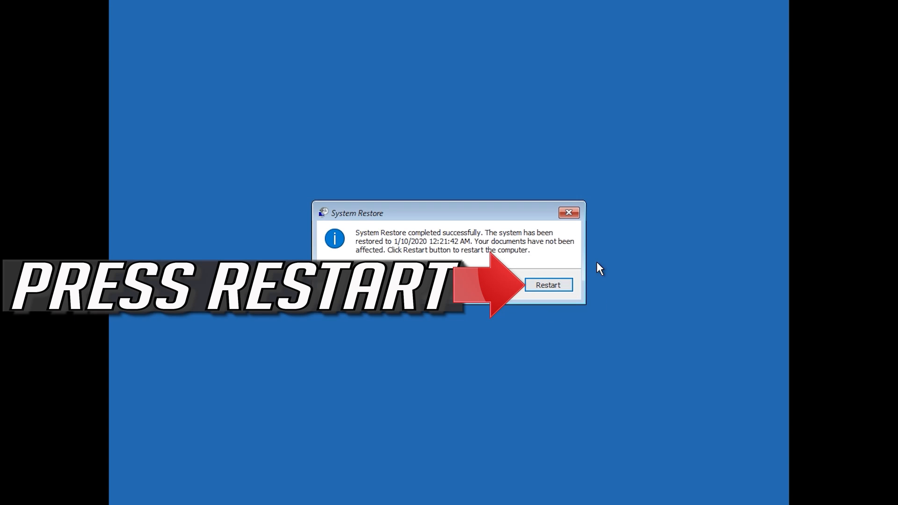
# - Restart the computer from the System Restore success message
pyautogui.click(546, 285)
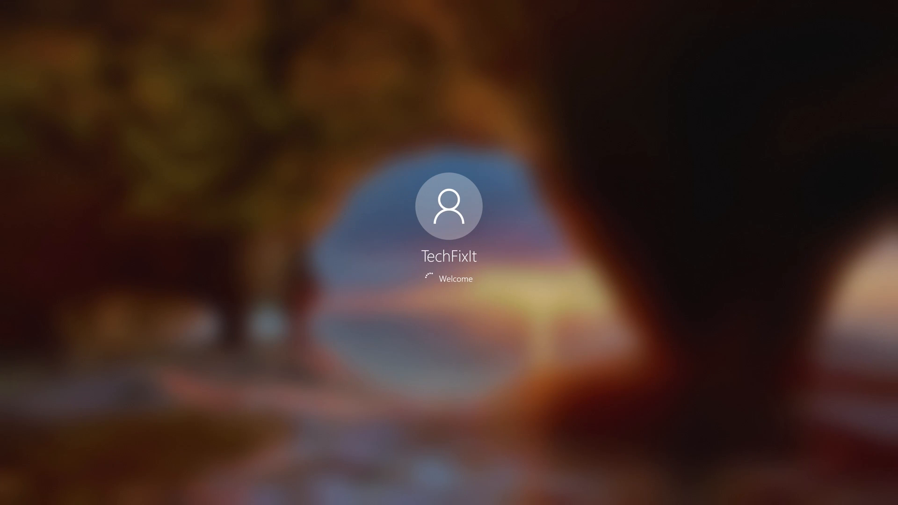